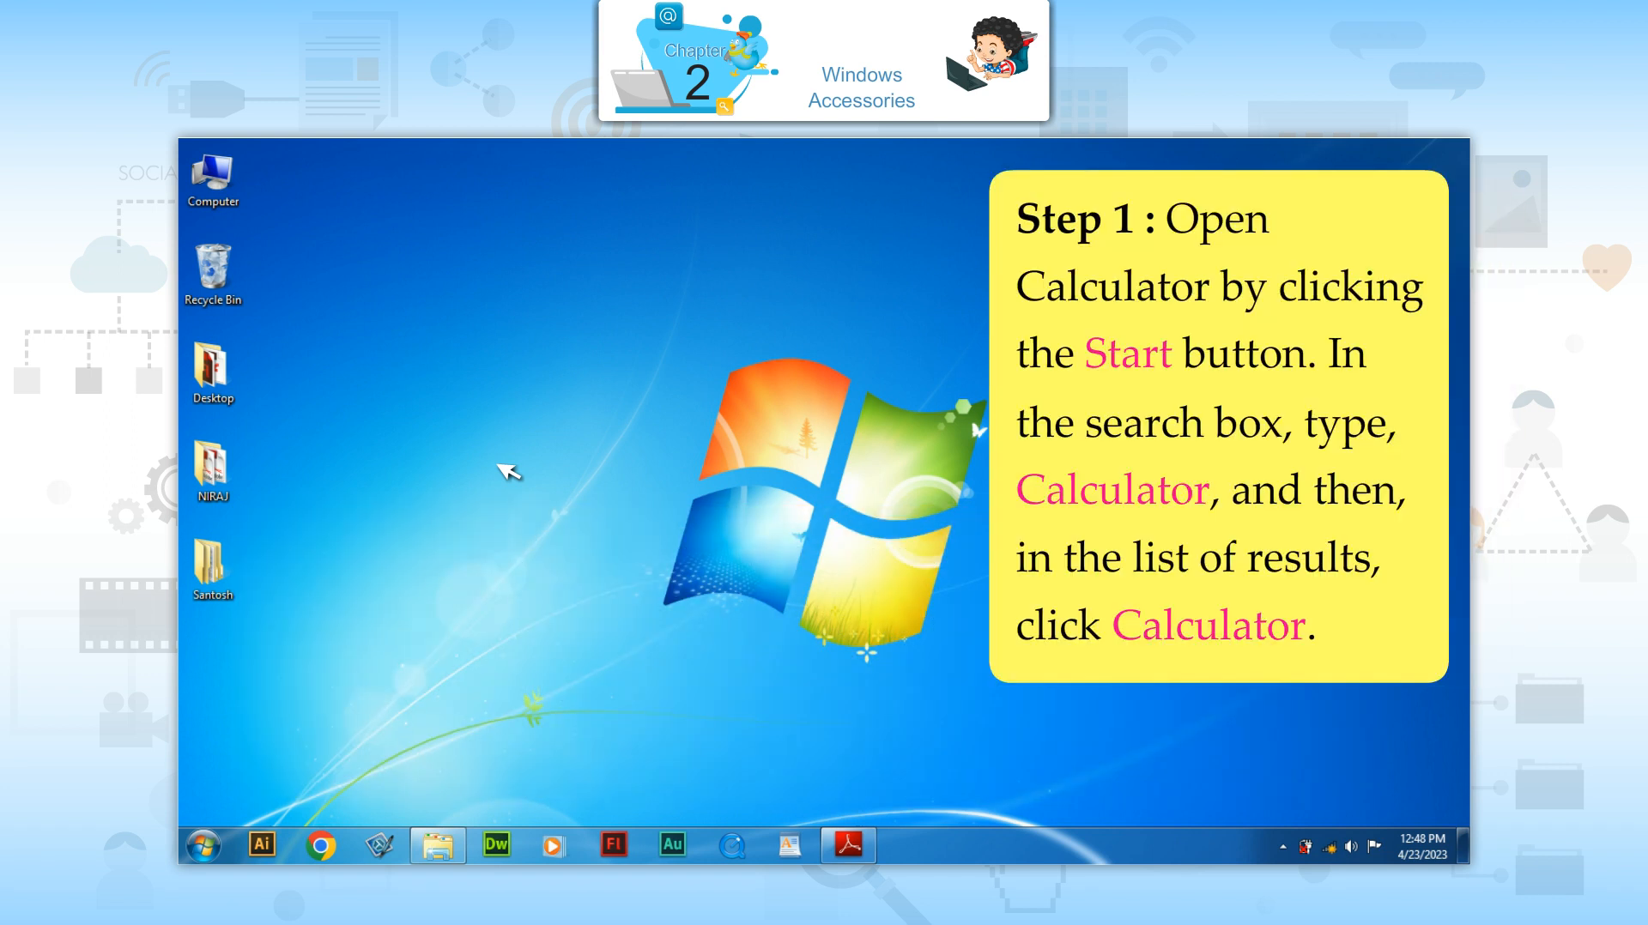
Search the Start menu for 'Calculator' to list it as a matching program
left_click(204, 847)
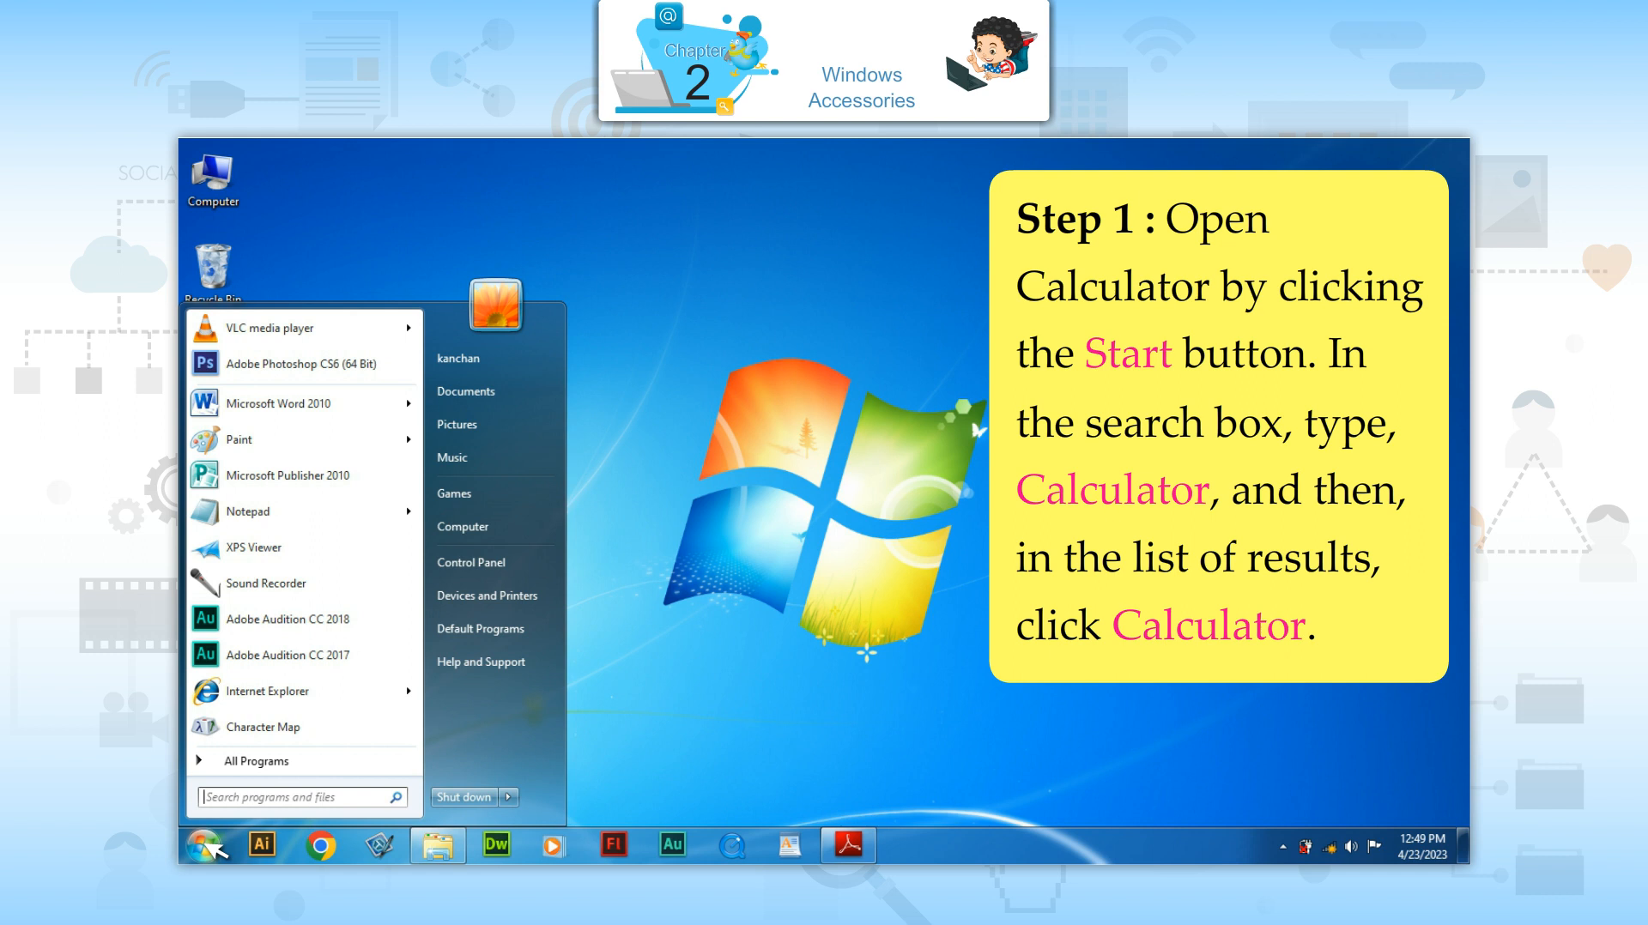
type("Calculator")
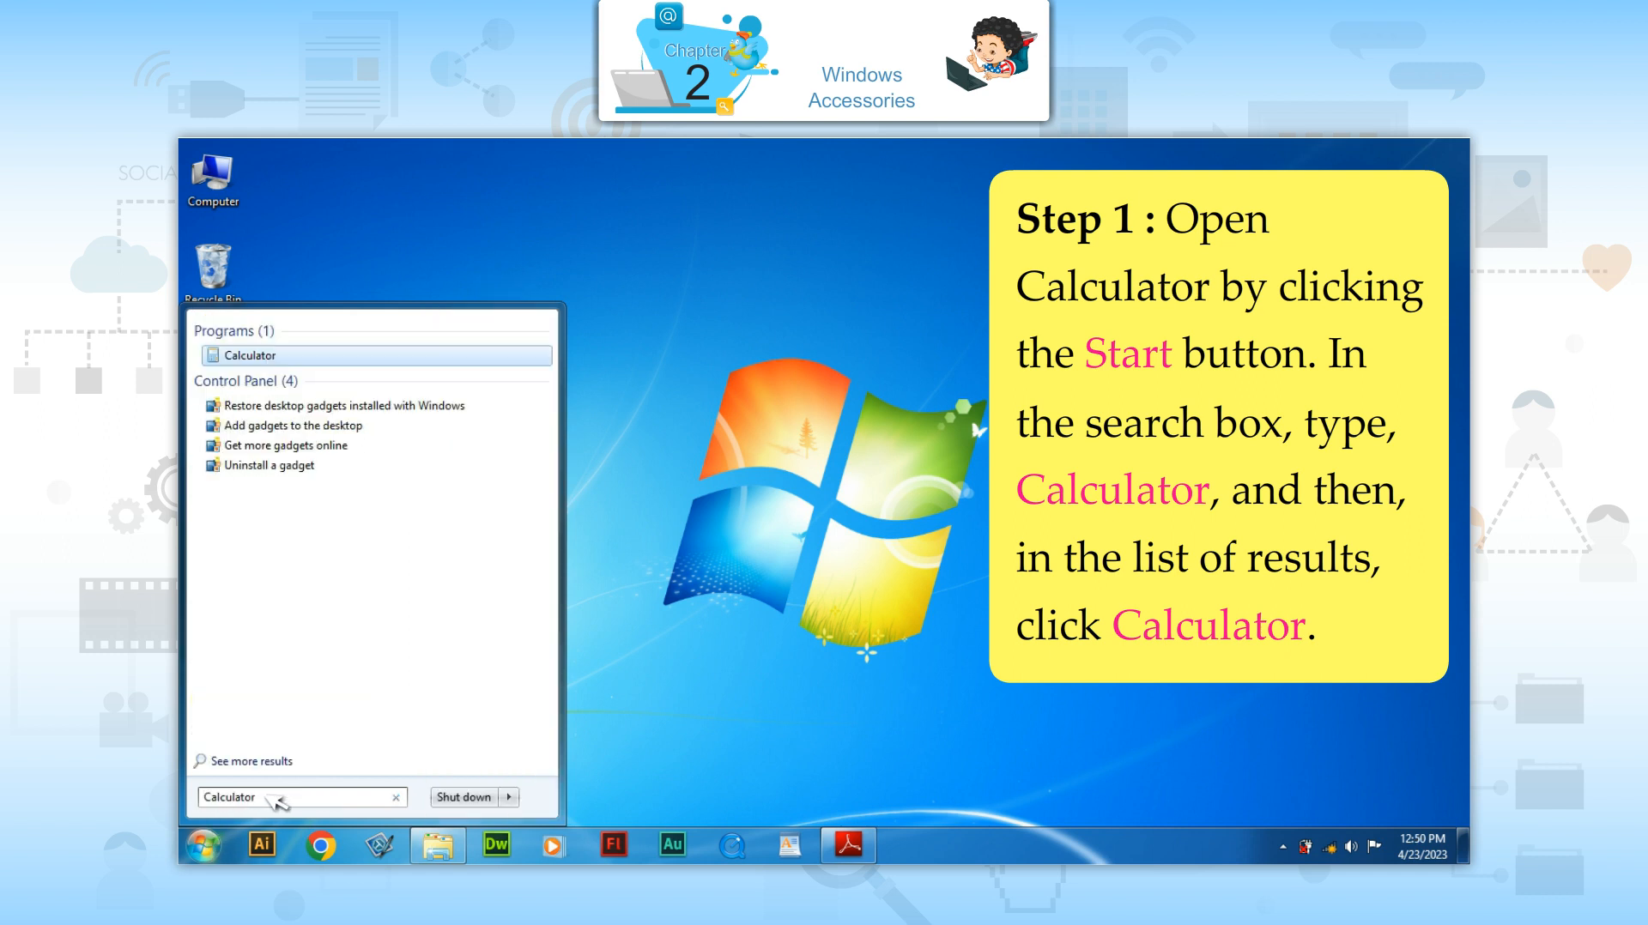
mouse_move(275, 490)
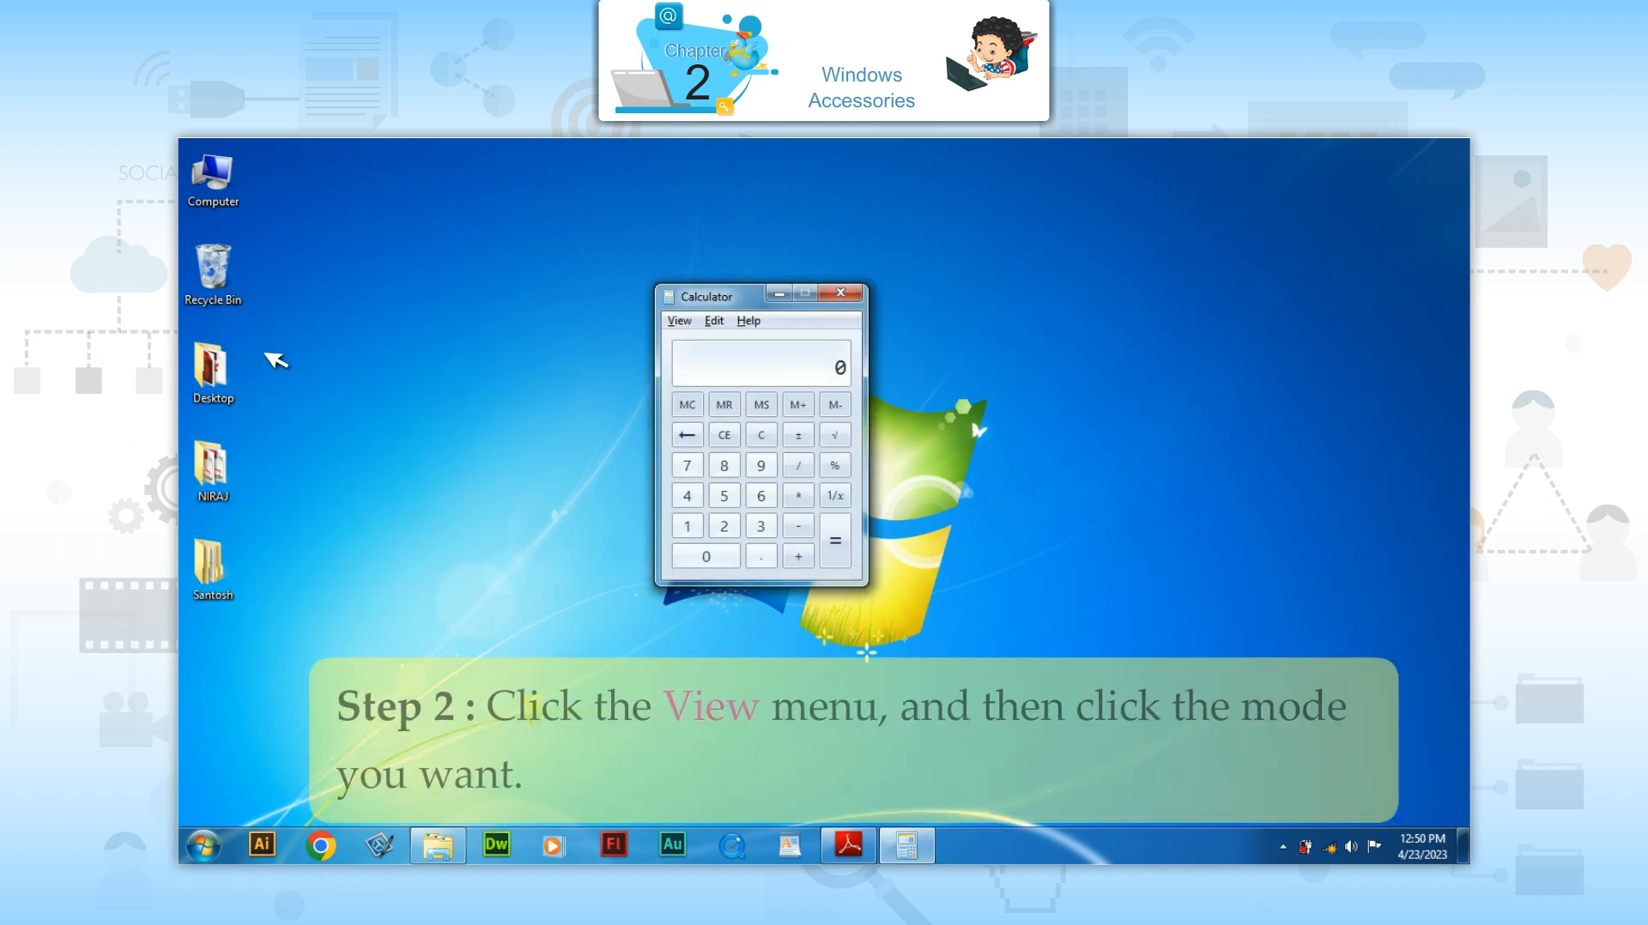
Switch the Calculator from the View menu to Scientific mode, display reading 125
left_click(678, 321)
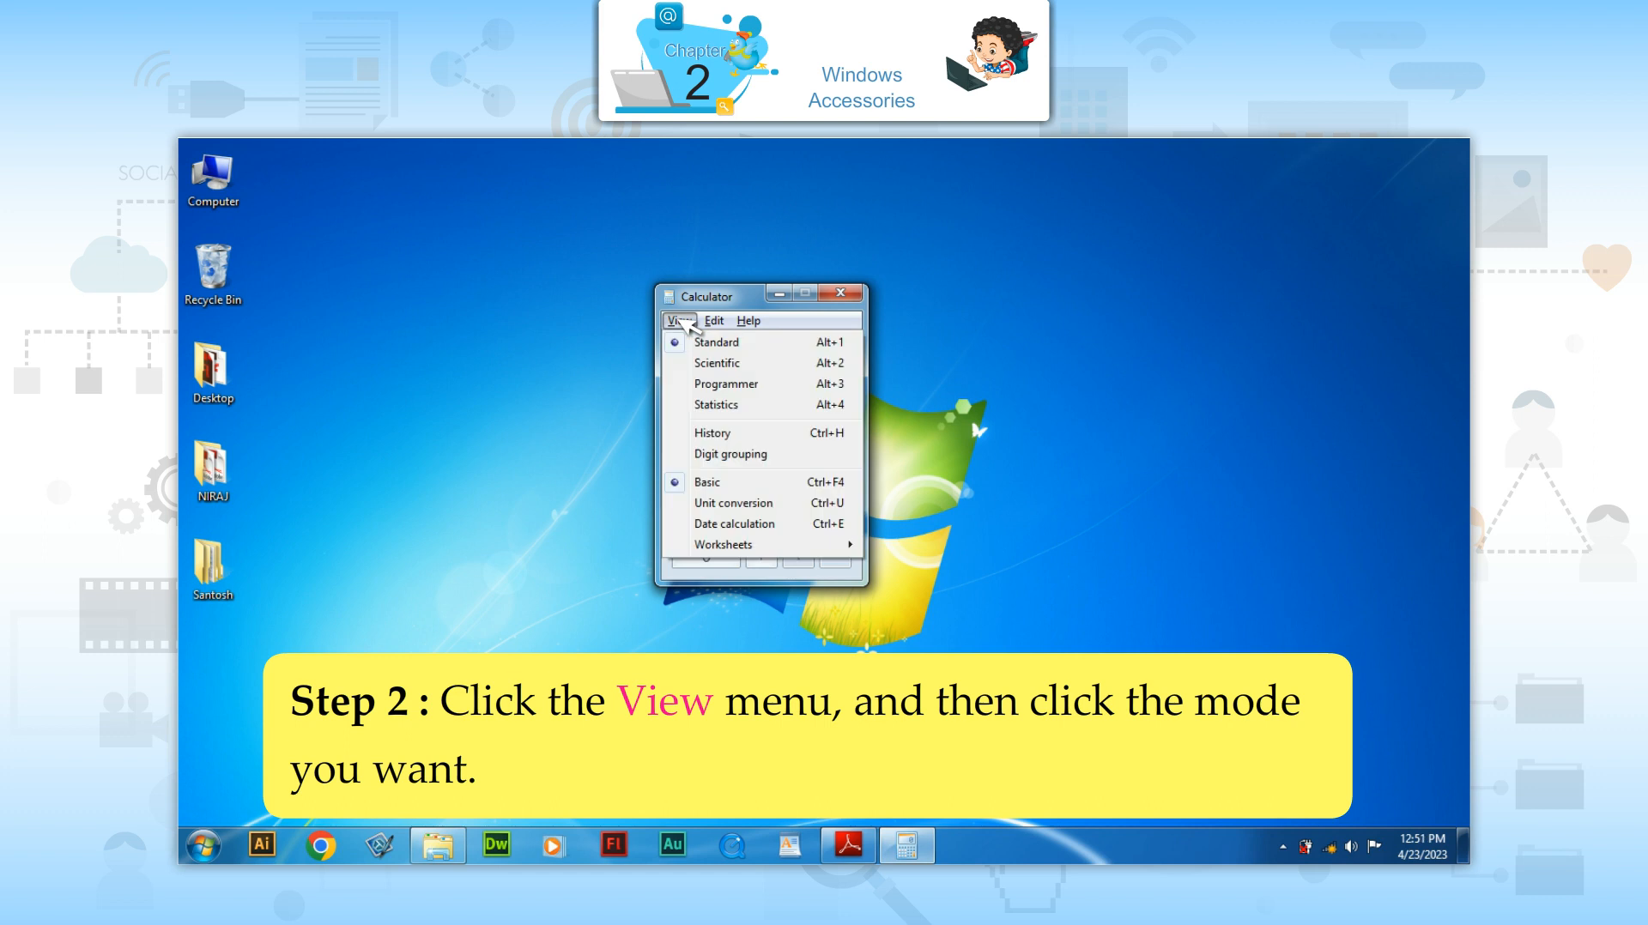
left_click(717, 362)
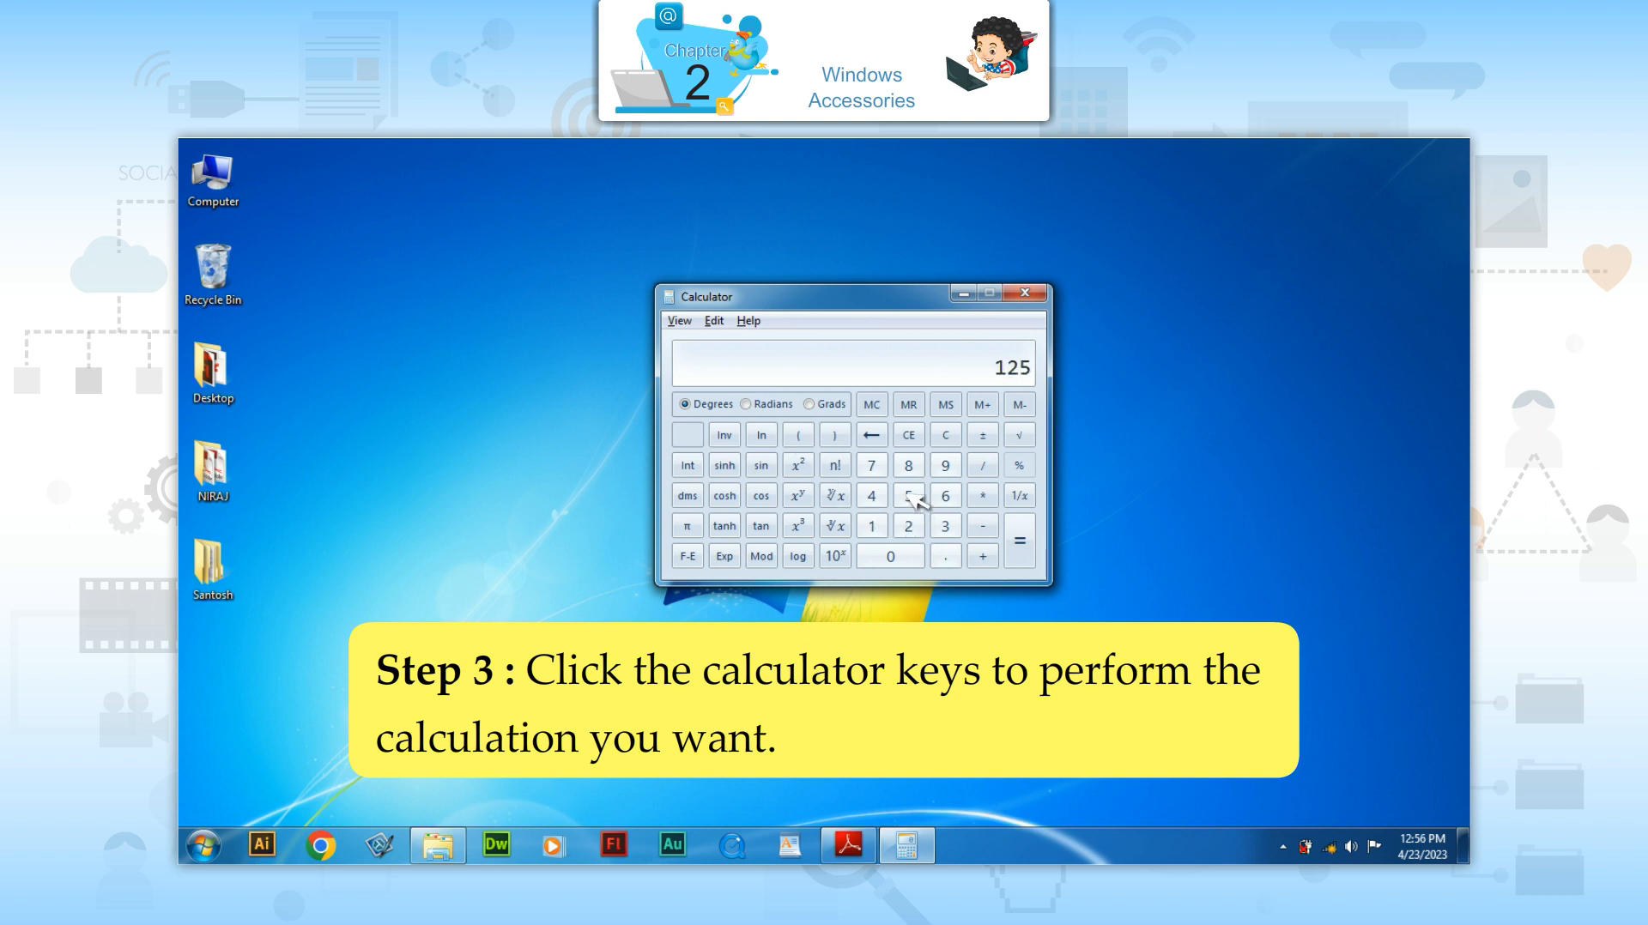
left_click(1023, 295)
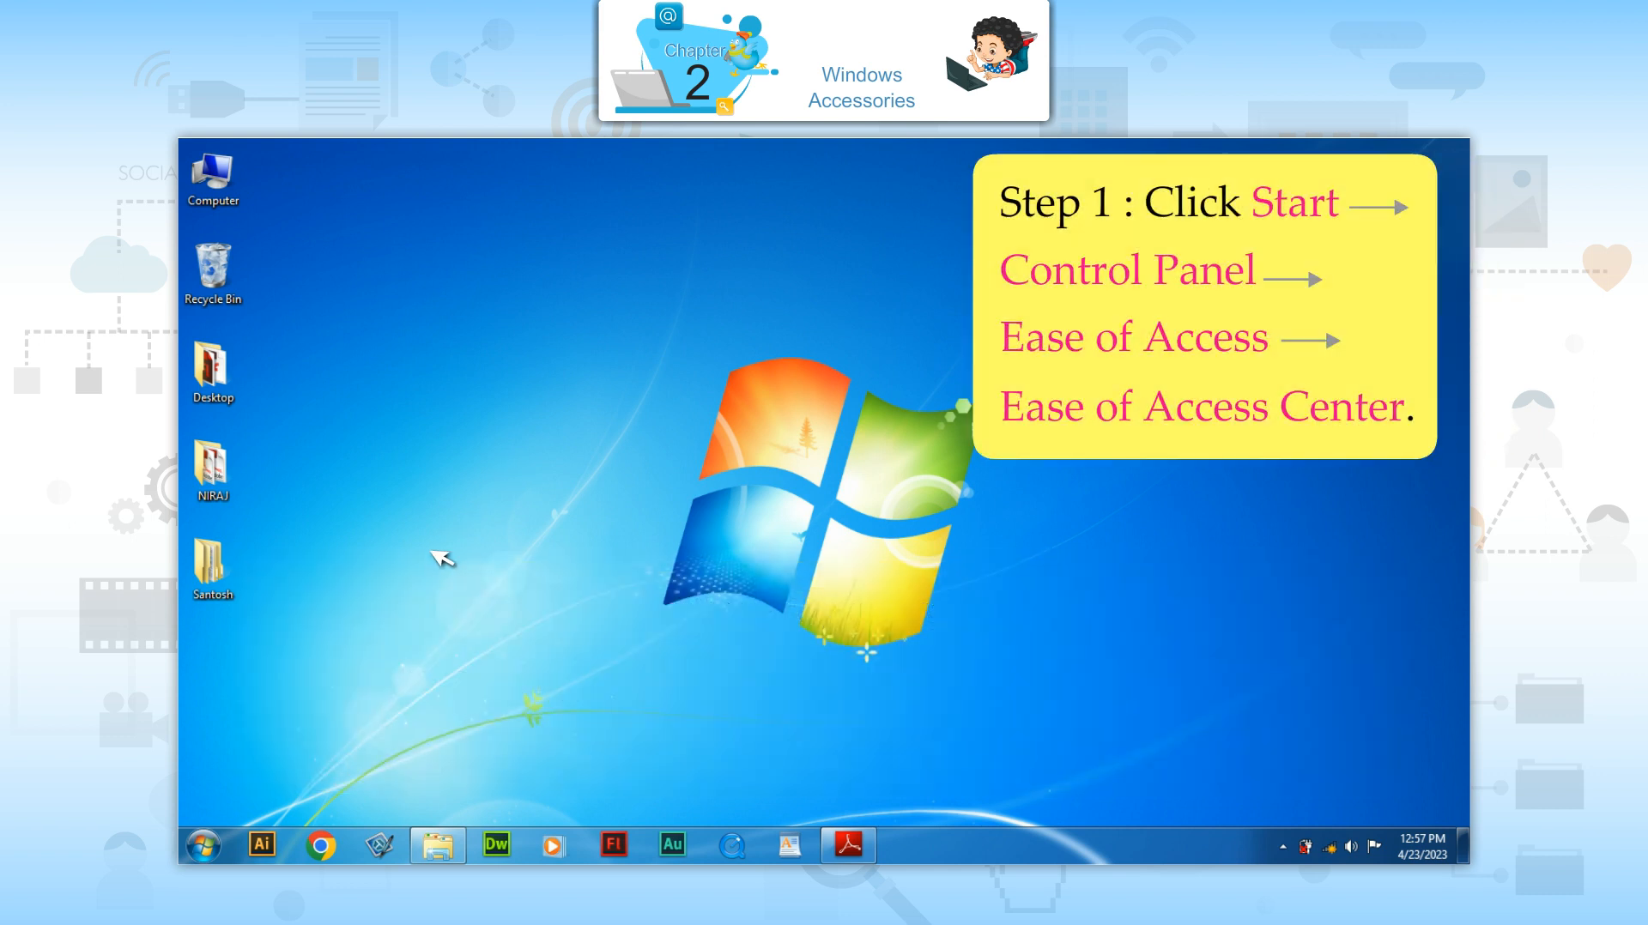
Reach the Ease of Access Center through Start and Control Panel
left_click(203, 845)
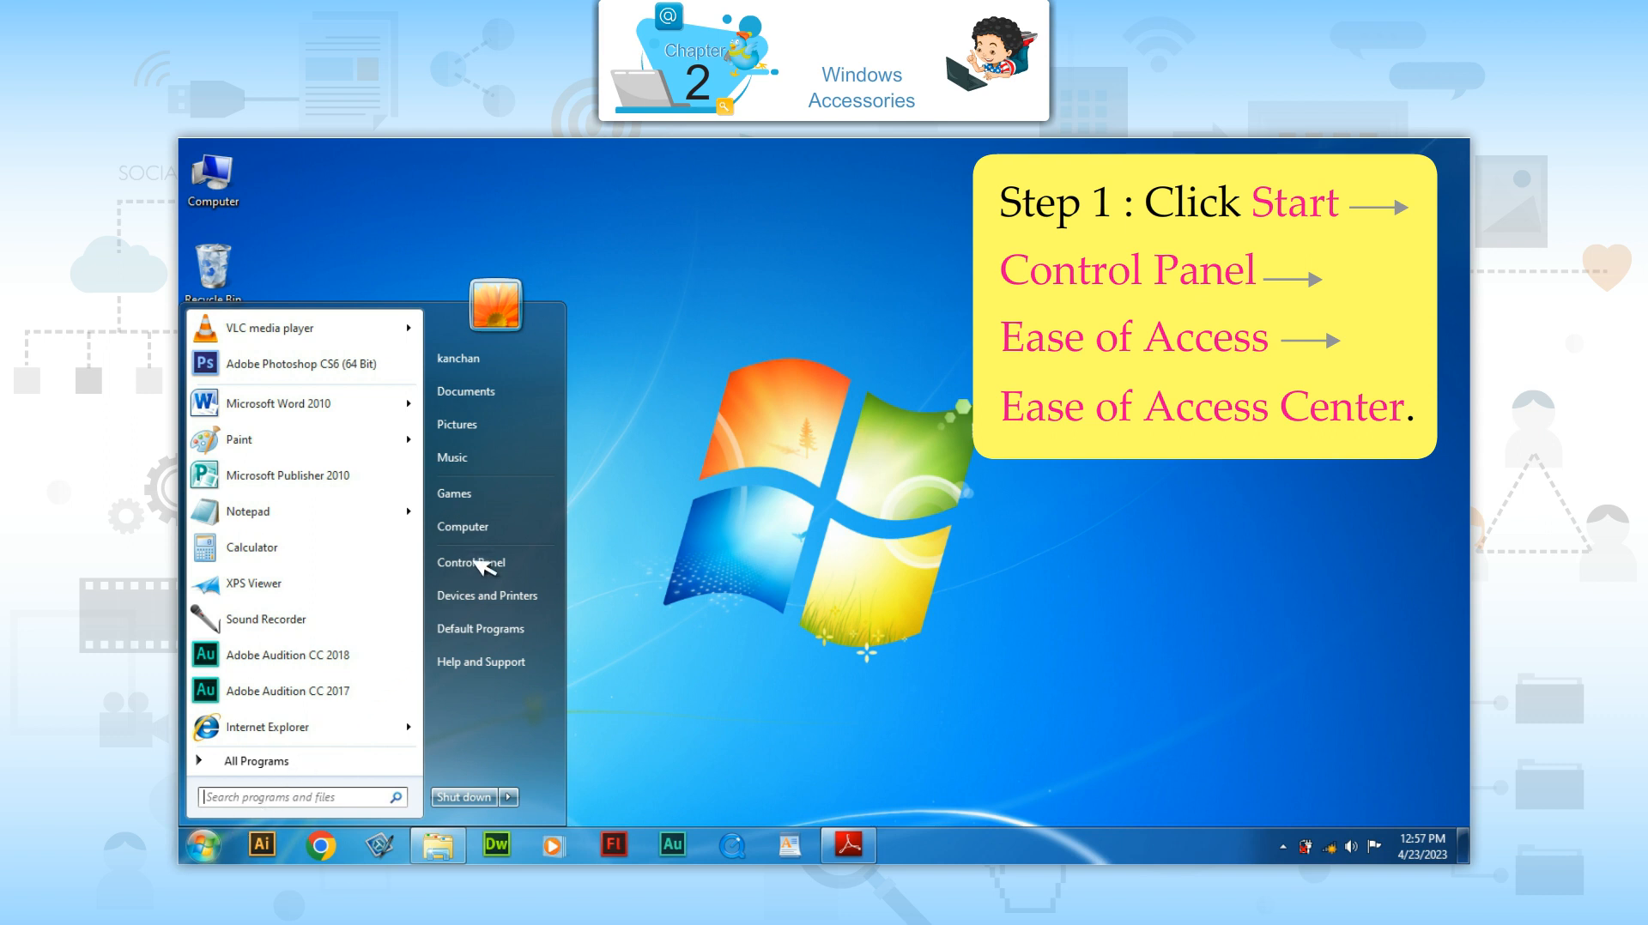
left_click(471, 563)
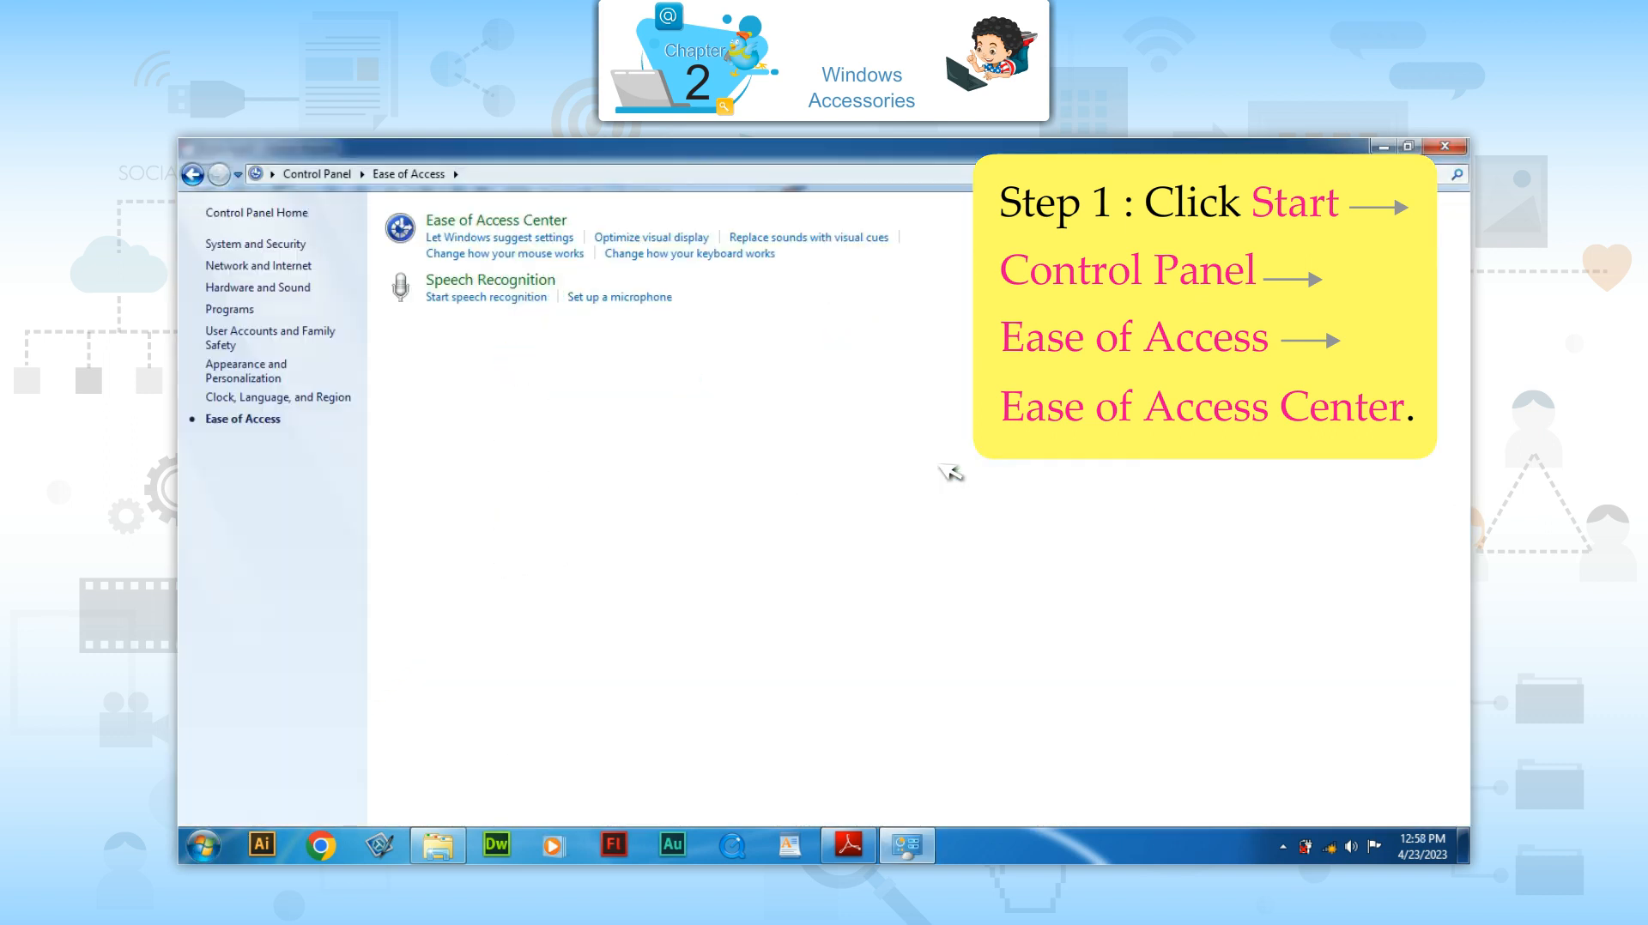
left_click(497, 220)
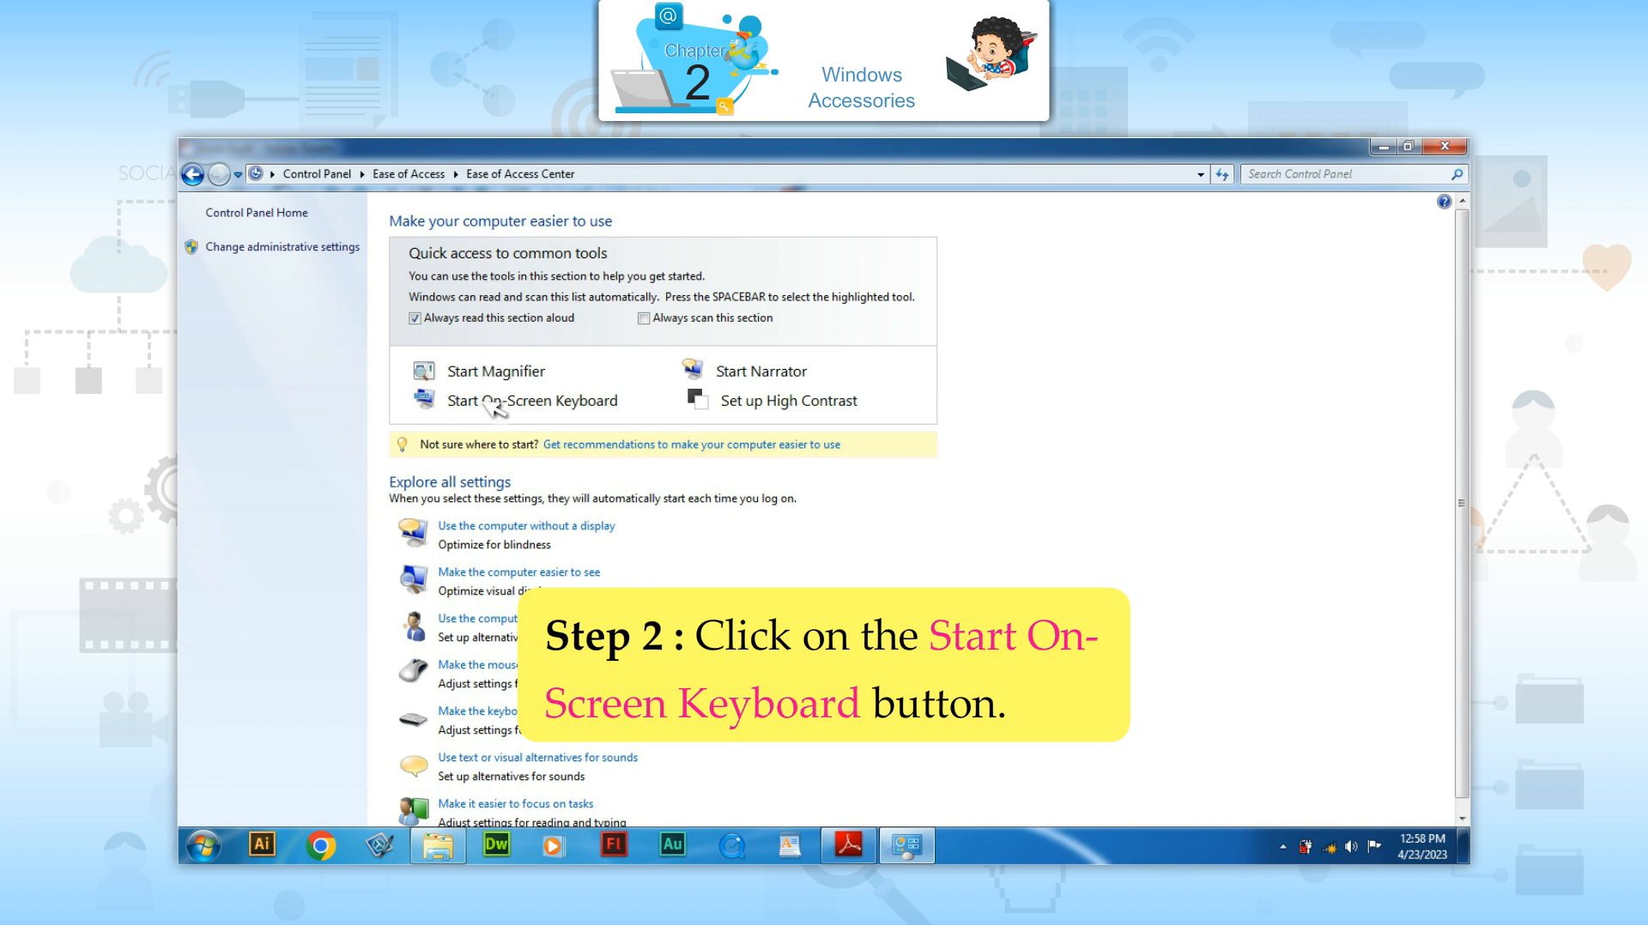
Start the On-Screen Keyboard from the quick-access tools
left_click(513, 400)
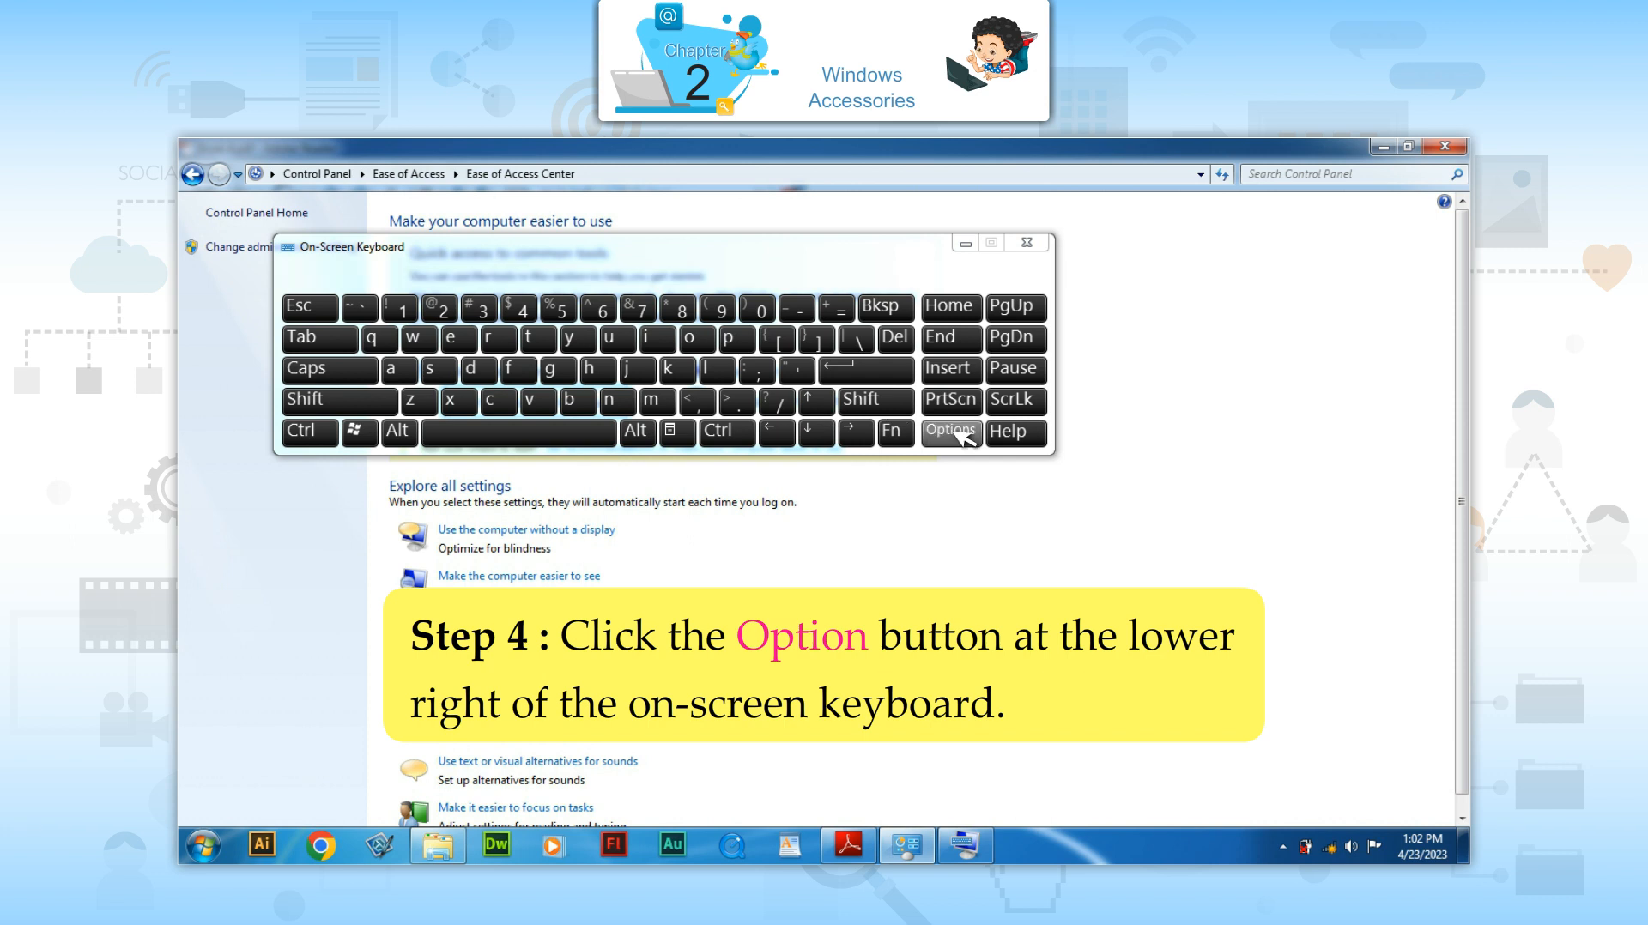
left_click(948, 433)
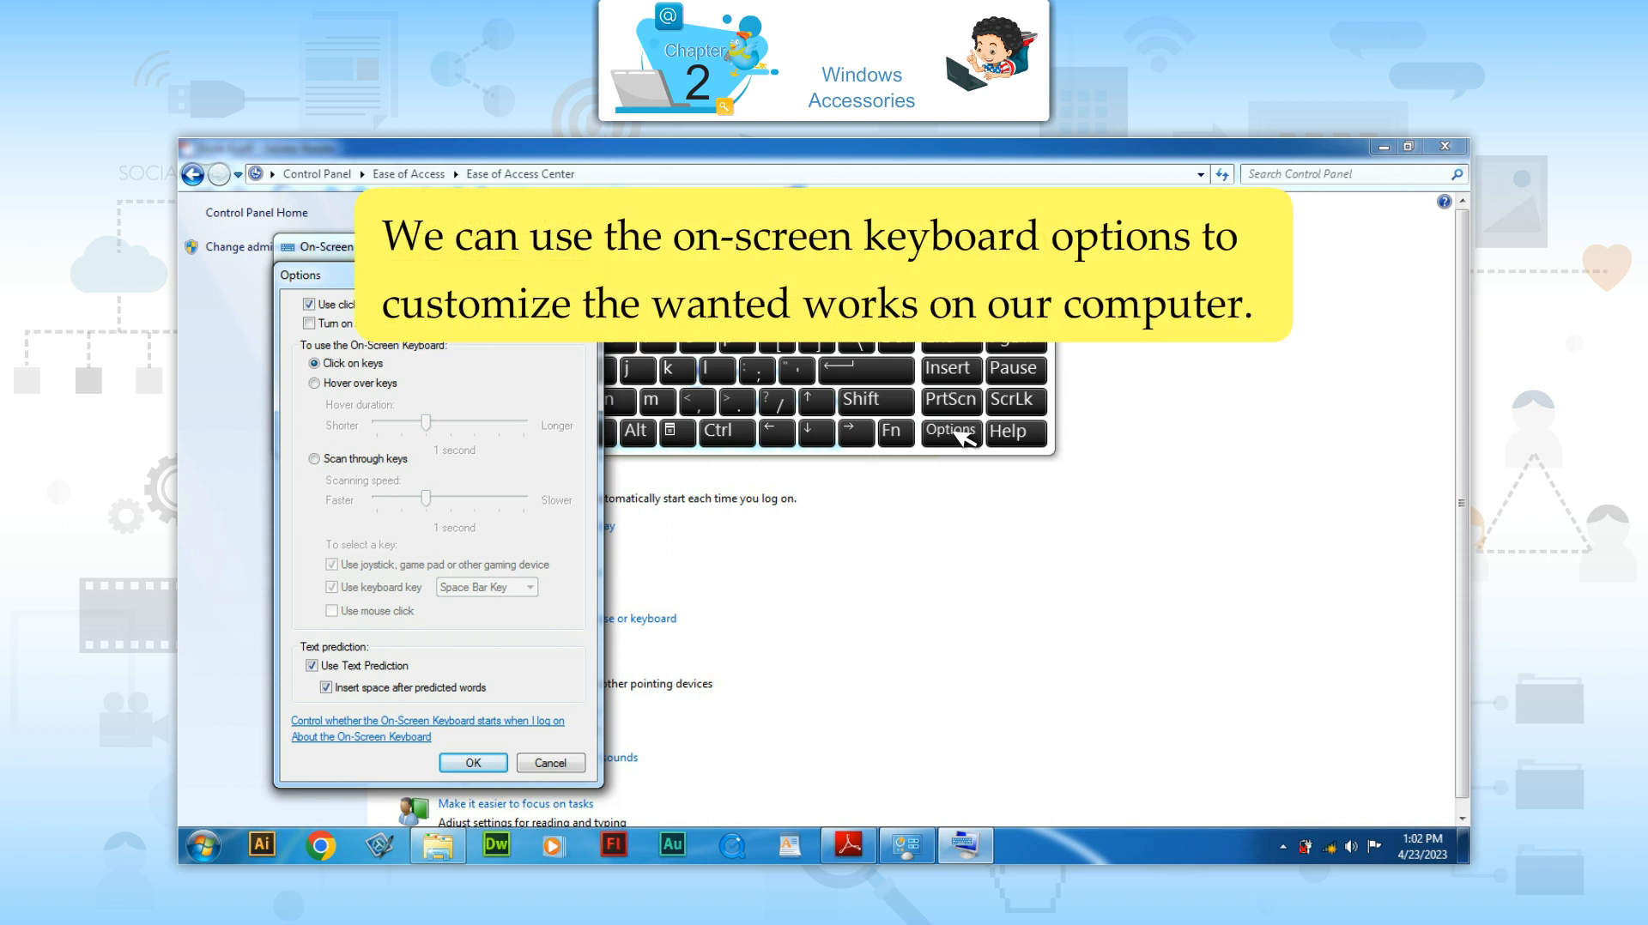
mouse_move(600, 683)
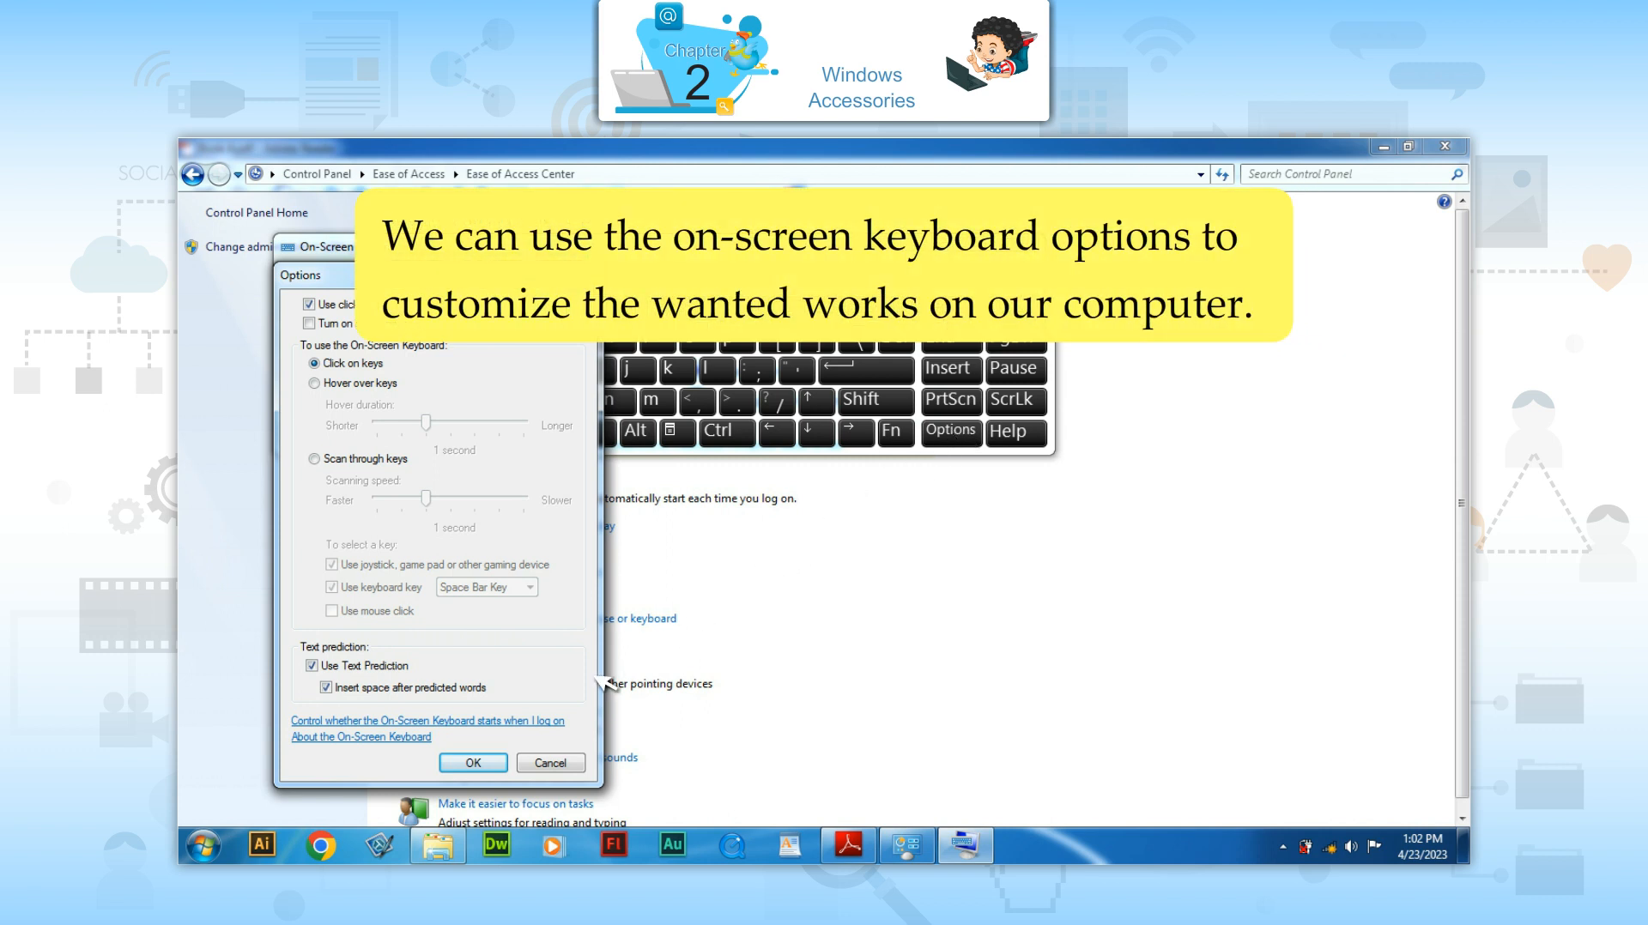
left_click(474, 762)
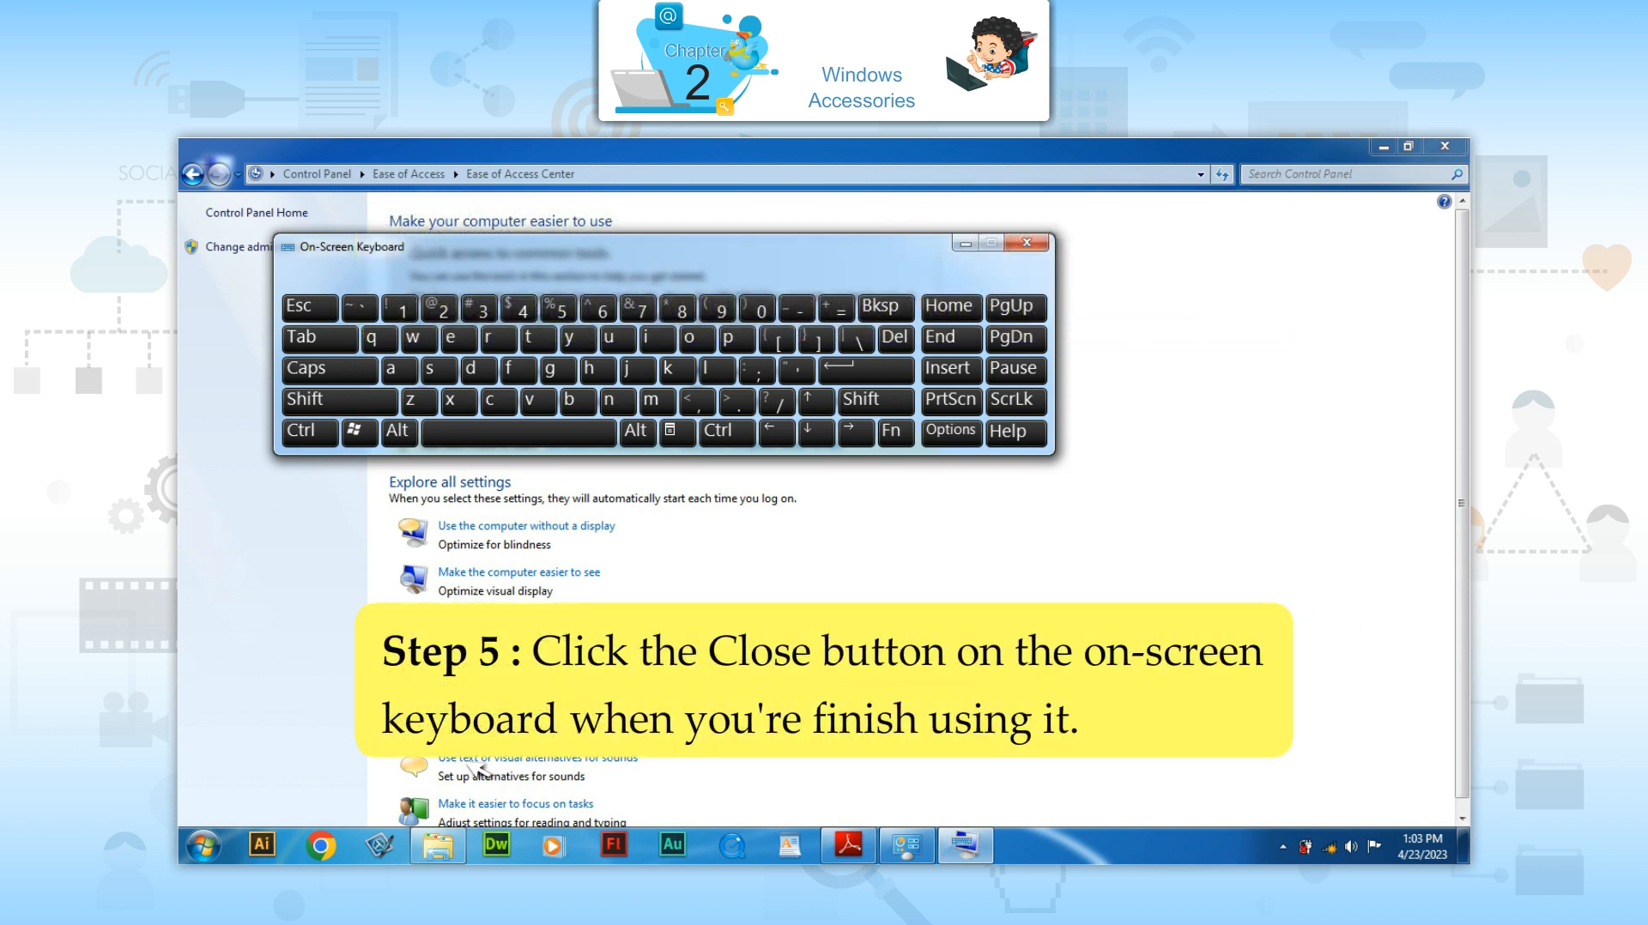
mouse_move(803, 464)
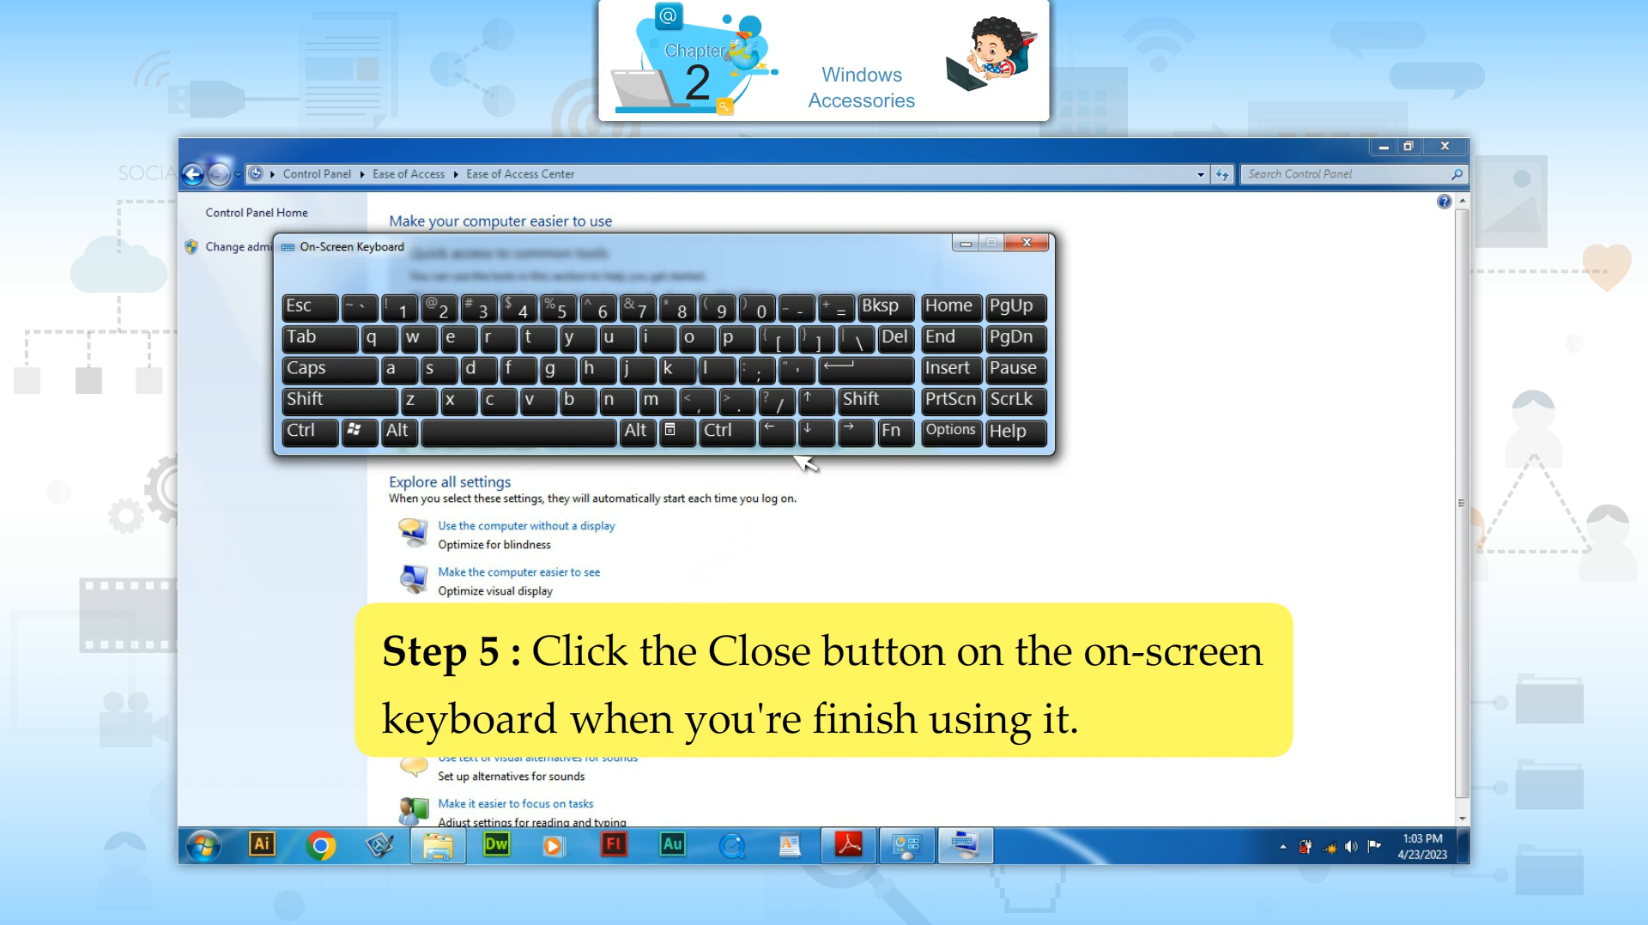
Close the On-Screen Keyboard, leaving a clear desktop
left_click(1027, 242)
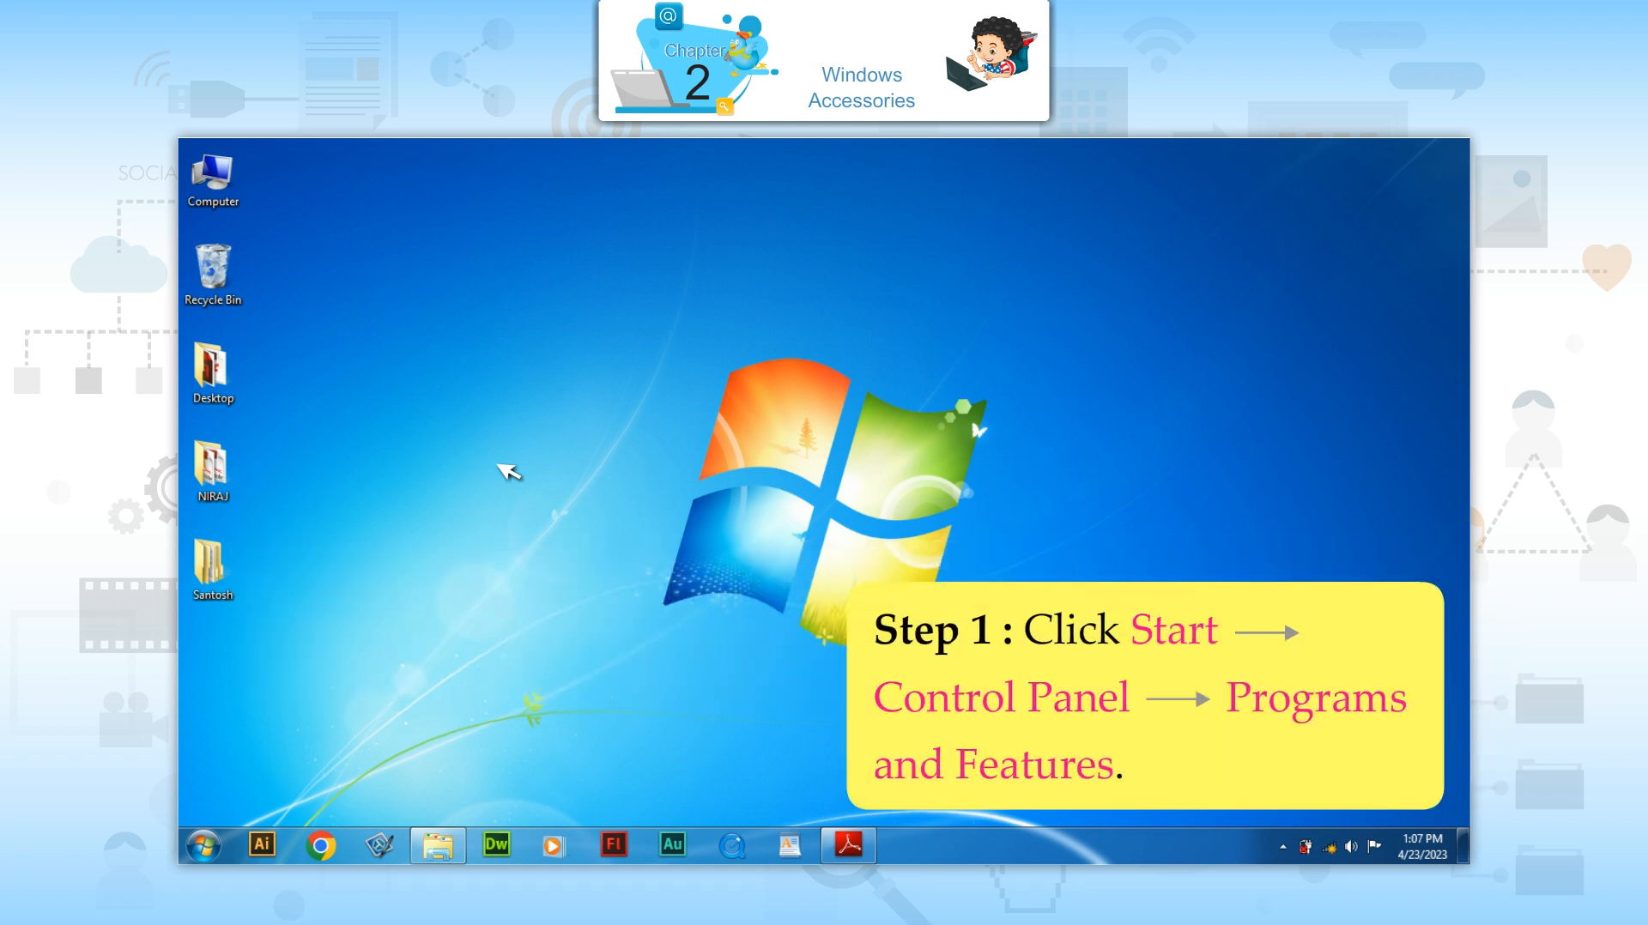
Enable the Games Windows feature and confirm, leaving Spider Solitaire open with a fresh deal
left_click(206, 845)
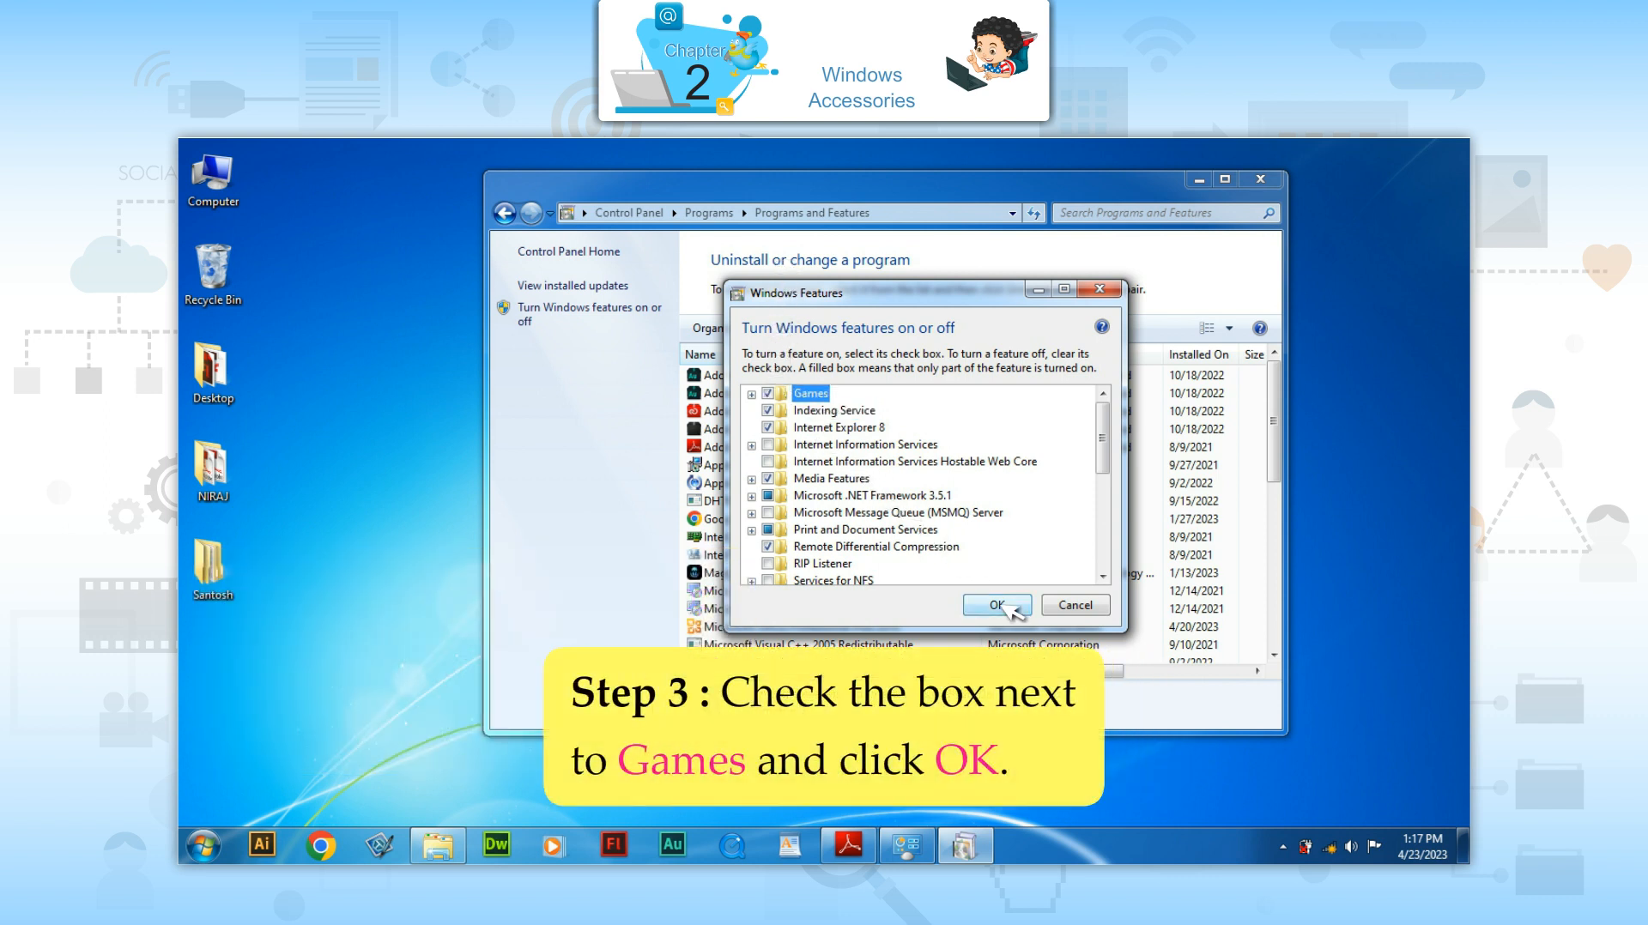
left_click(993, 605)
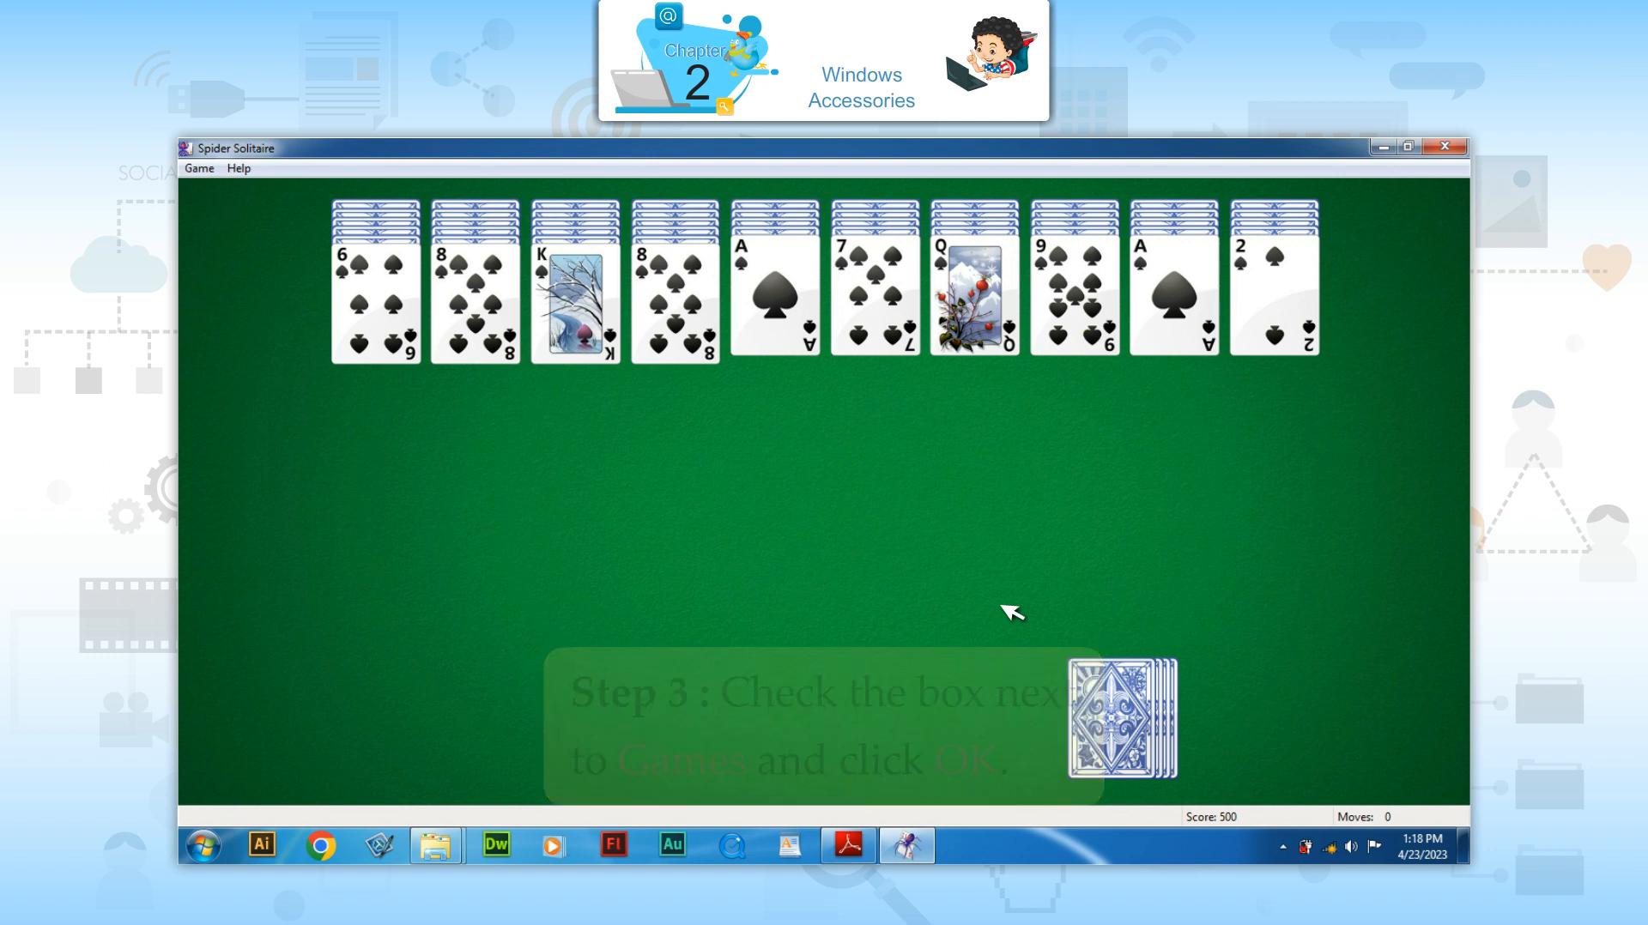